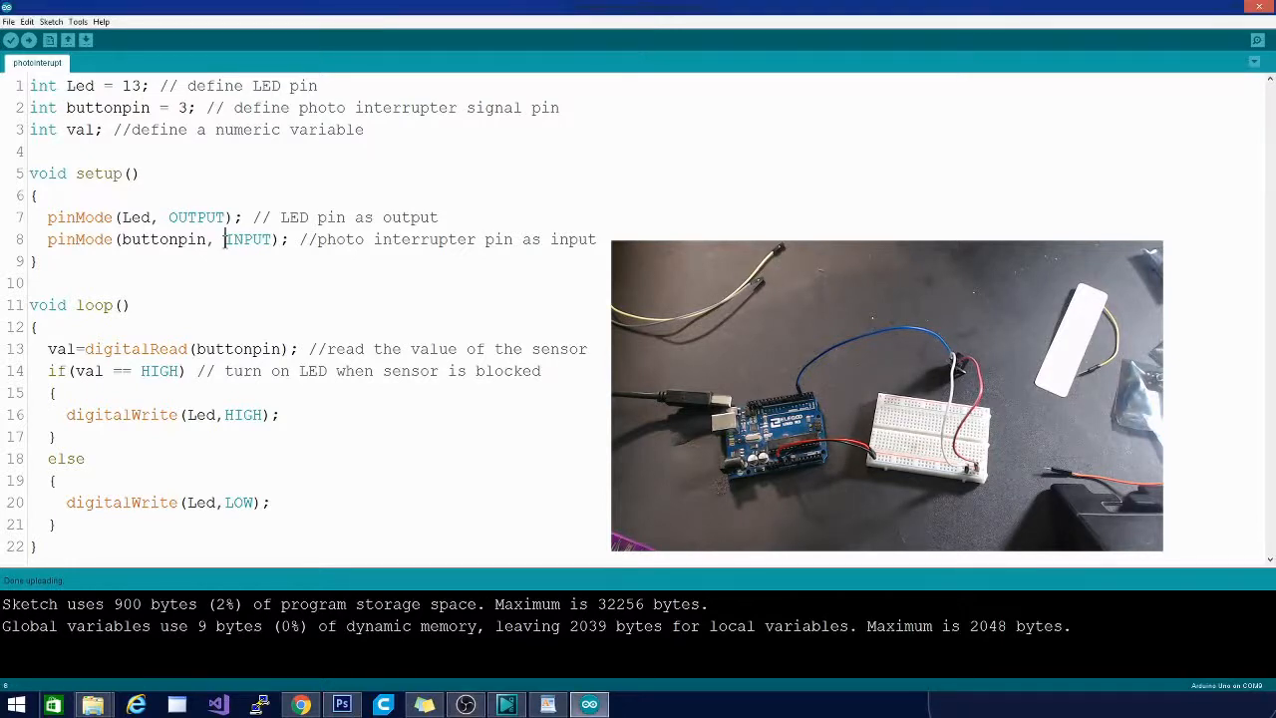
- Delete the digitalRead line and if/else block, keeping digitalWrite(Led,HIGH) and digitalWrite(Led,LOW)
{"action": "double_click", "coordinate": [246, 239]}
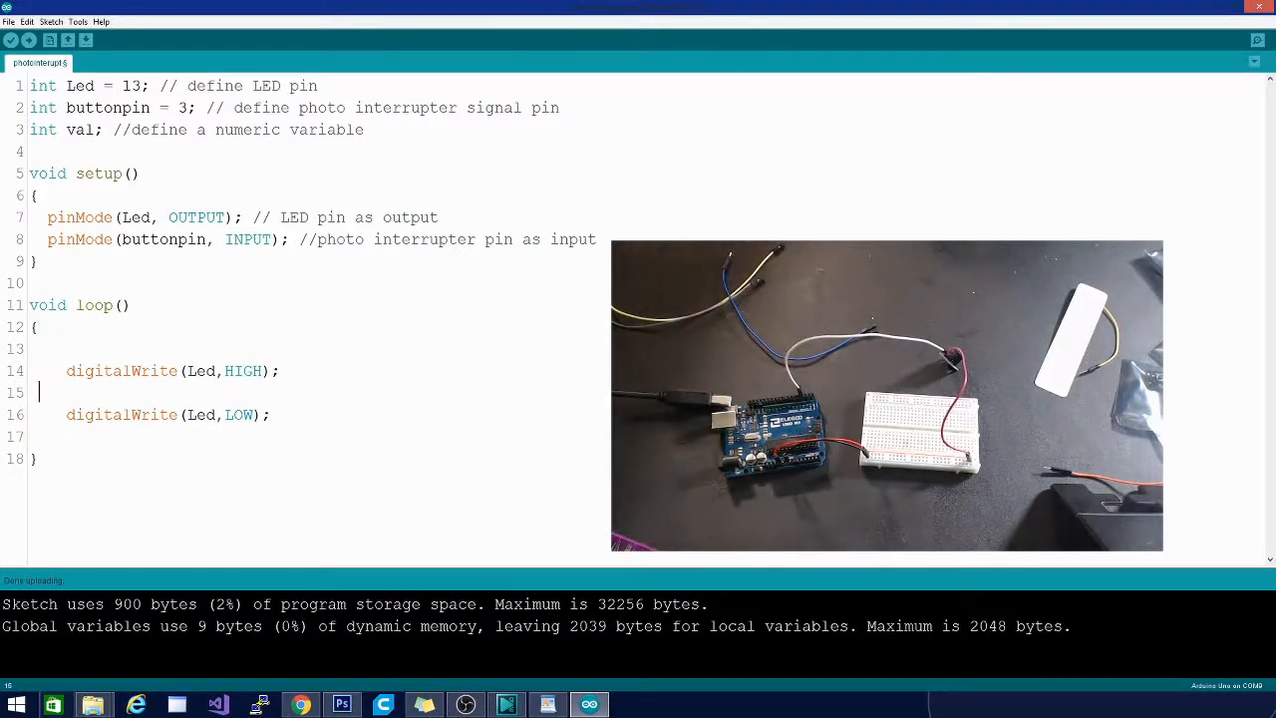
- Insert delay(100) after the HIGH write and delay(1000) after the LOW write
{"action": "type", "text": "delay("}
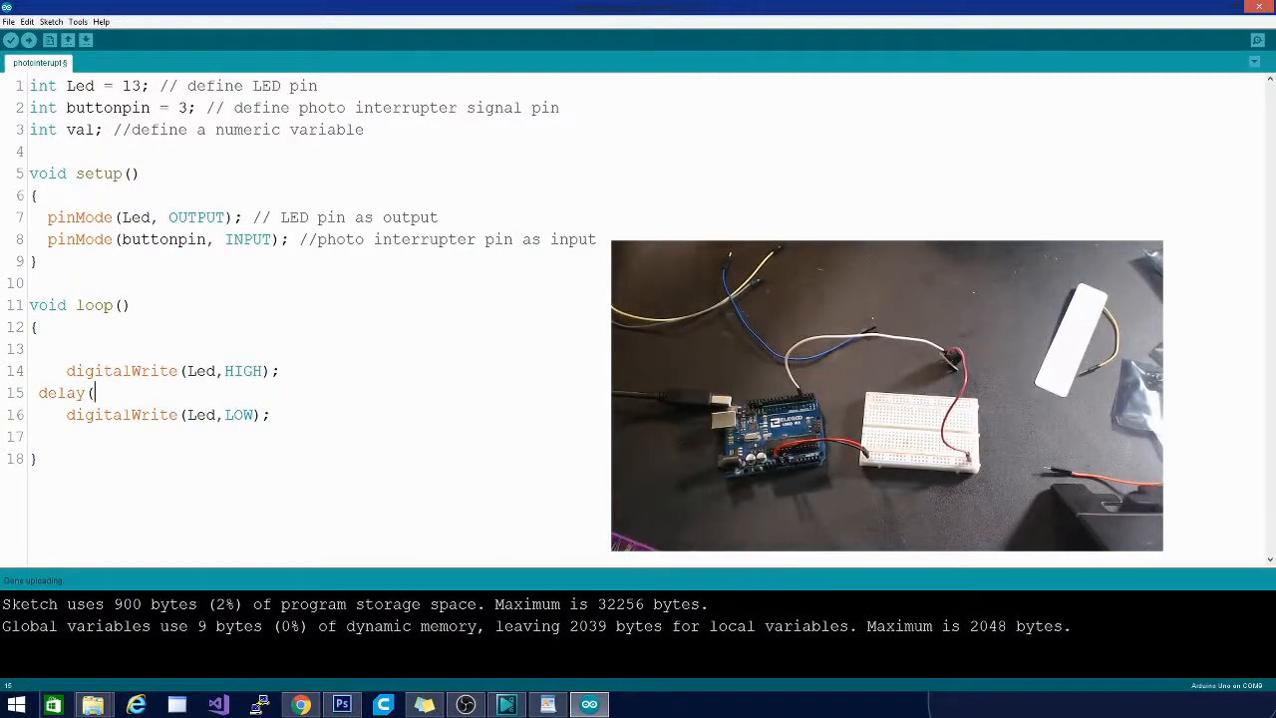
{"action": "type", "text": "100);"}
{"action": "left_click", "coordinate": [318, 437]}
{"action": "type", "text": "dela"}
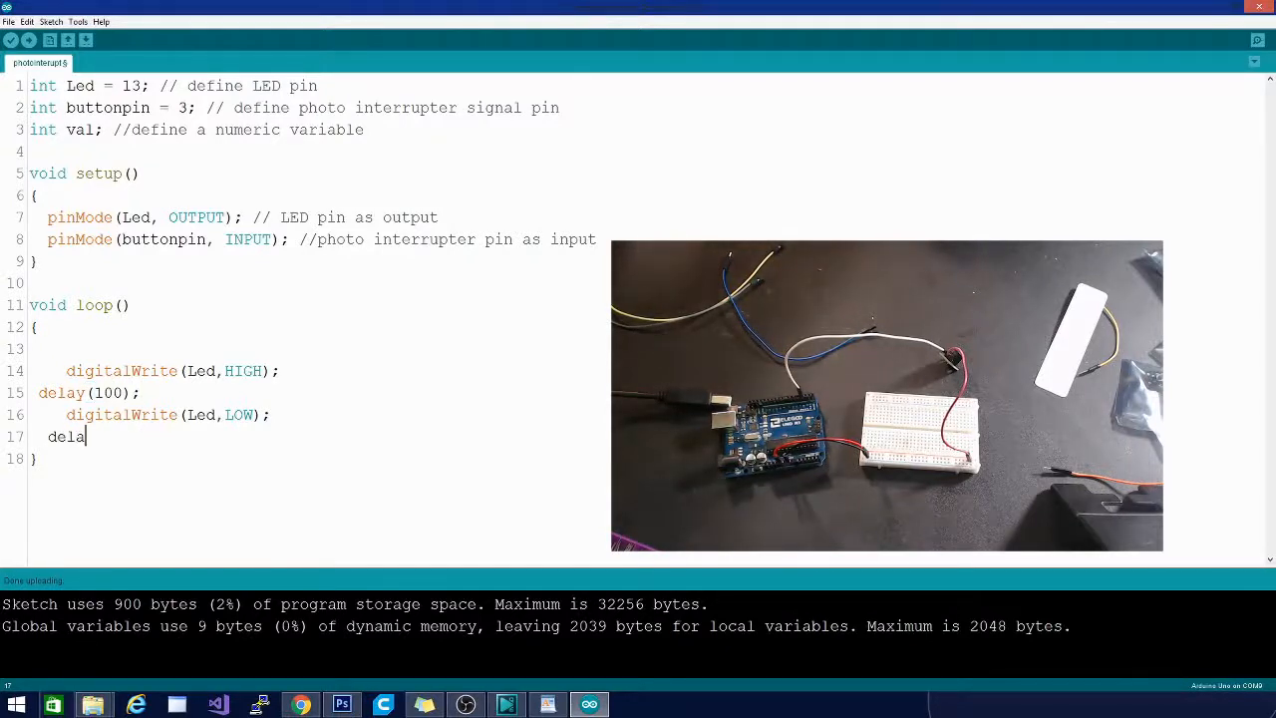
{"action": "type", "text": "y"}
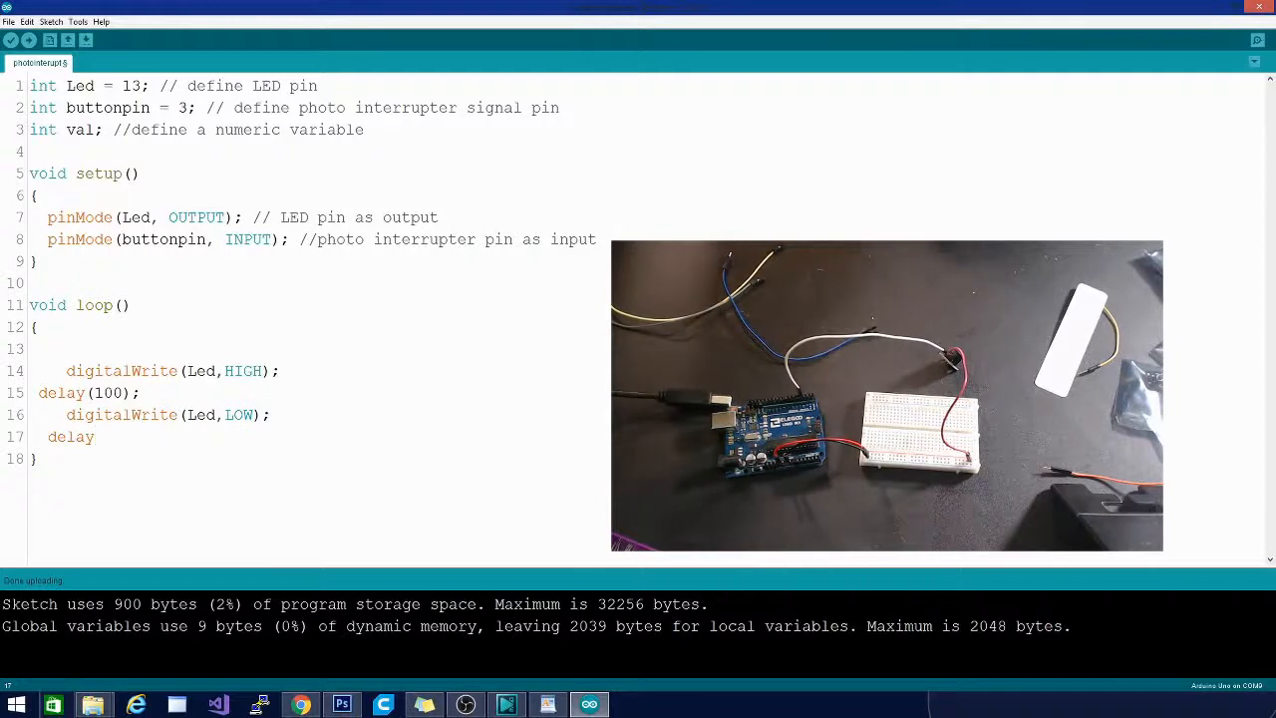
{"action": "type", "text": "(100)"}
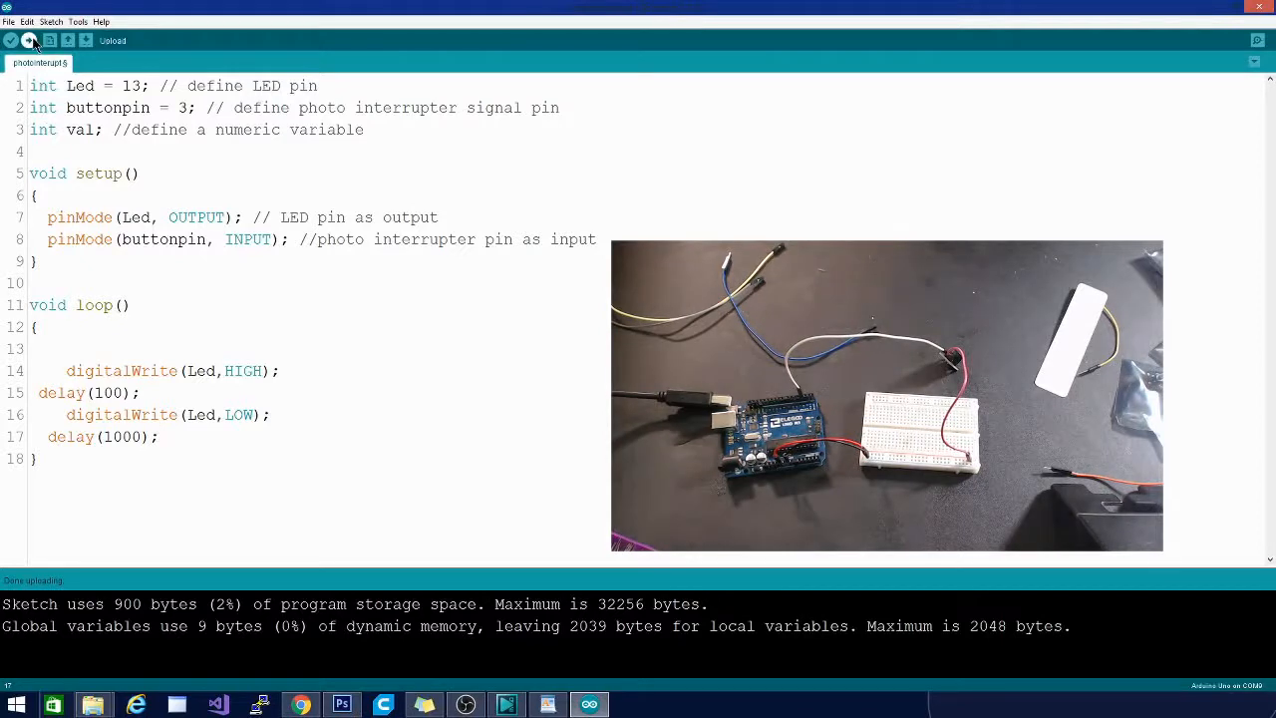
- Upload the blink loop sketch to the Arduino board, retrying the Upload button
{"action": "left_click", "coordinate": [31, 42]}
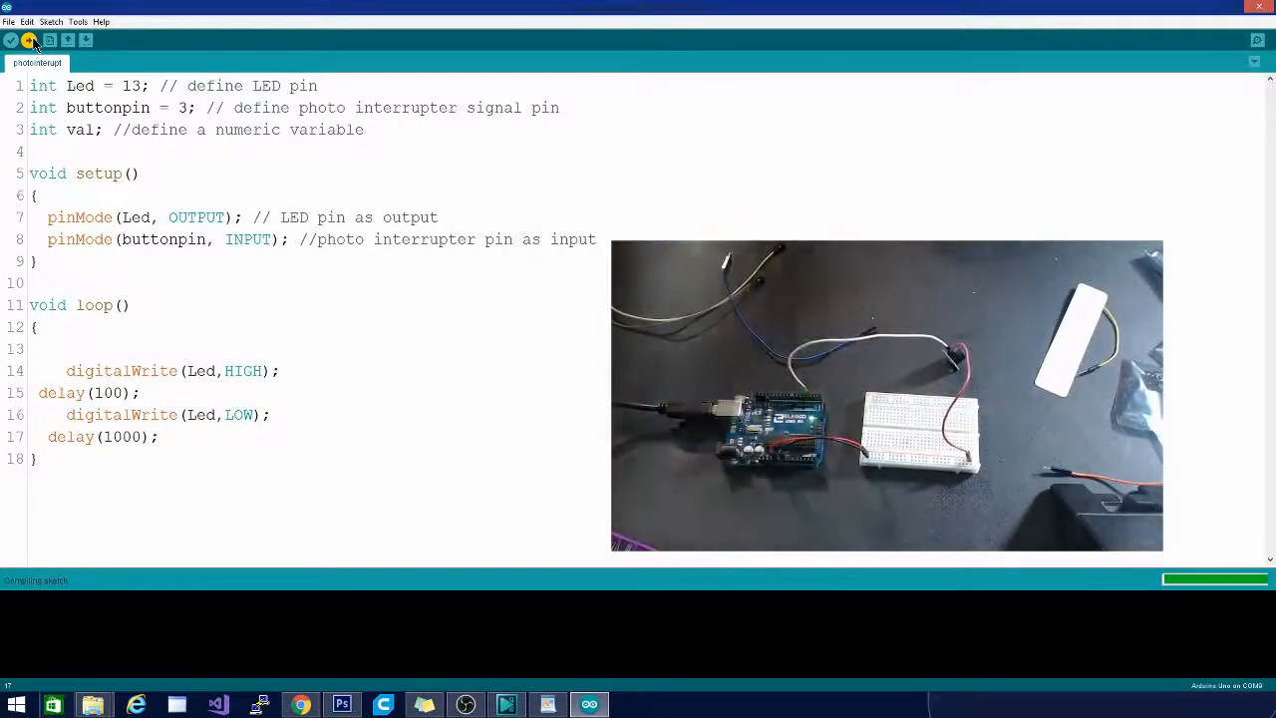
{"action": "left_click", "coordinate": [31, 39]}
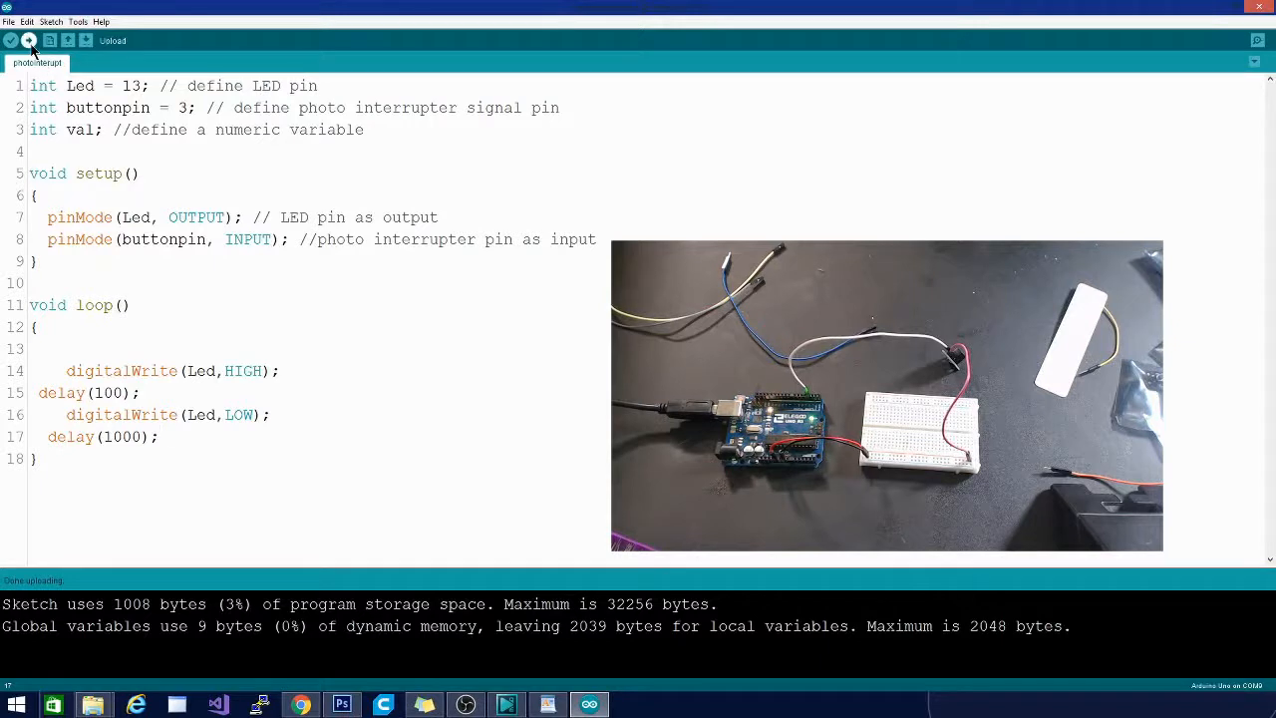
{"action": "left_click", "coordinate": [49, 41]}
{"action": "type", "text": "00"}
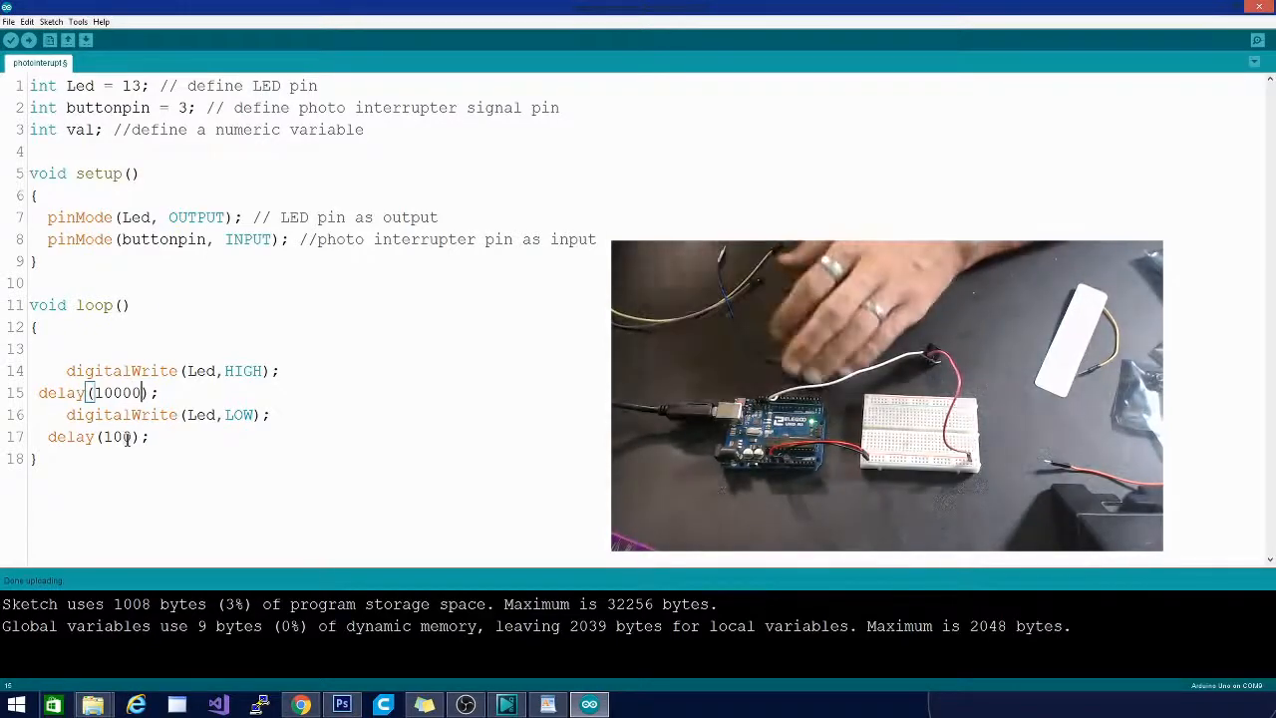
- Upload the sketch revised to delay(10000) after HIGH and delay(100) after LOW
{"action": "left_click", "coordinate": [32, 42]}
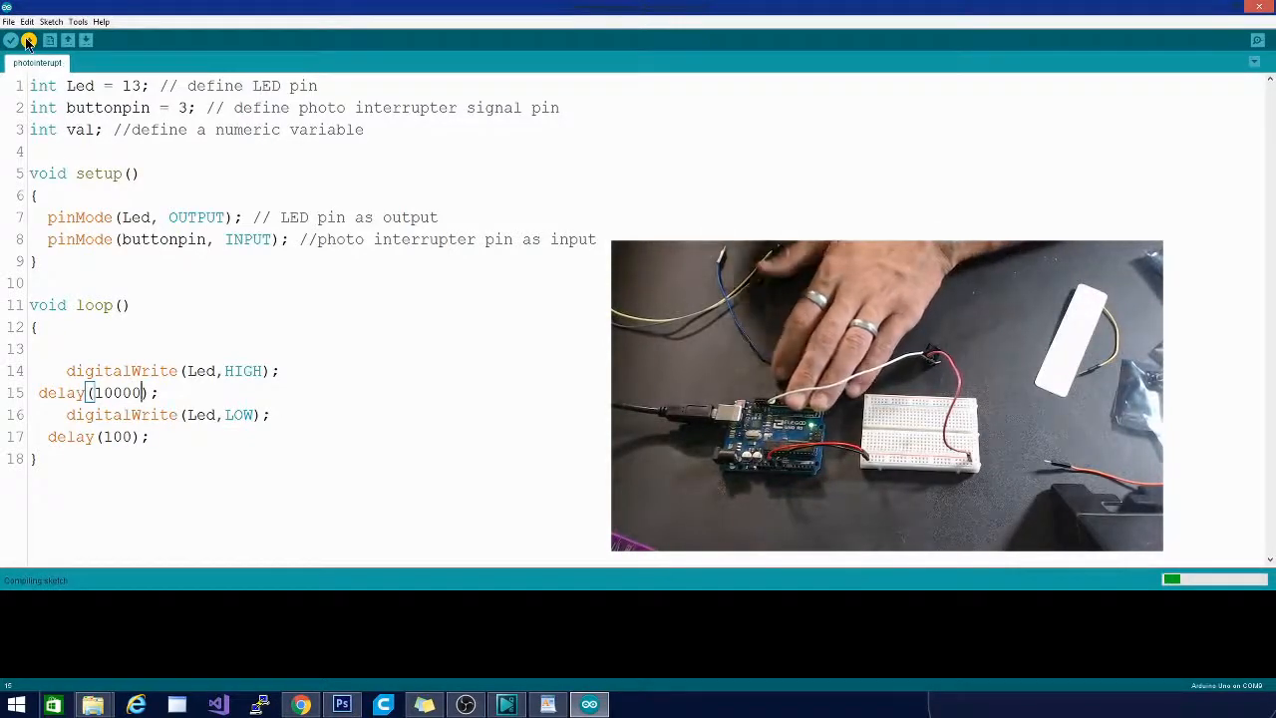